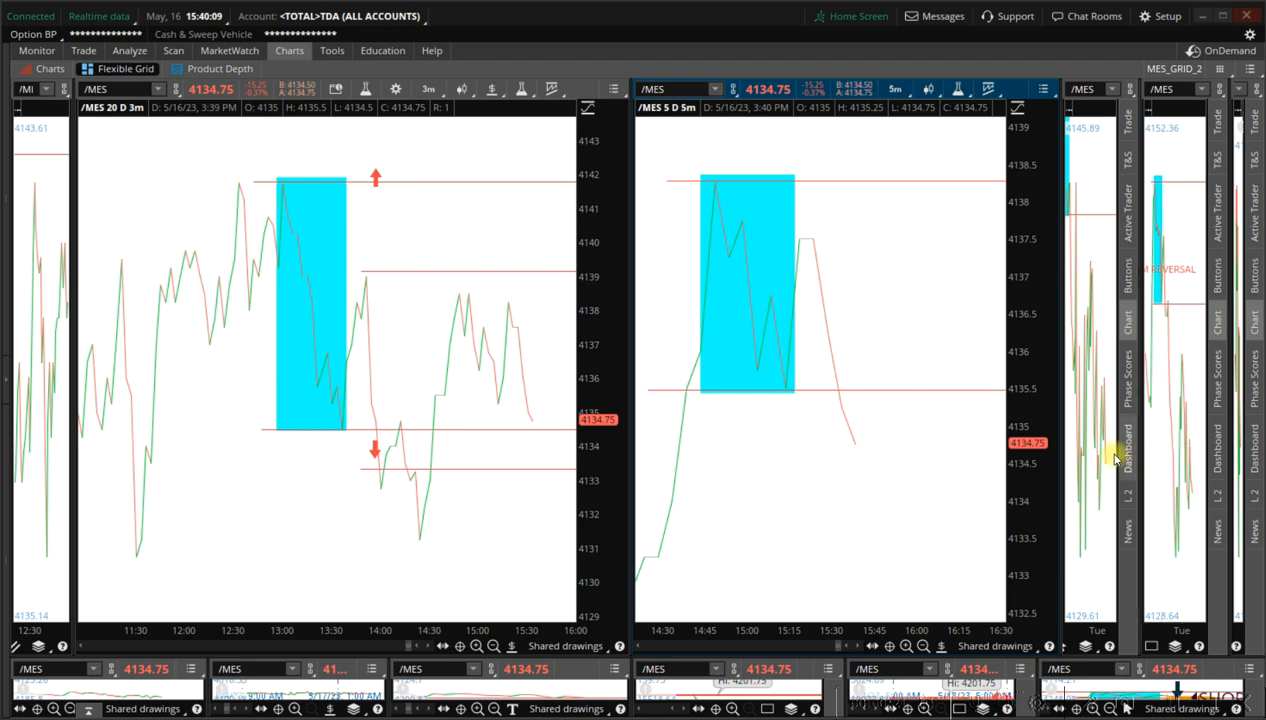
mouse_move(884, 392)
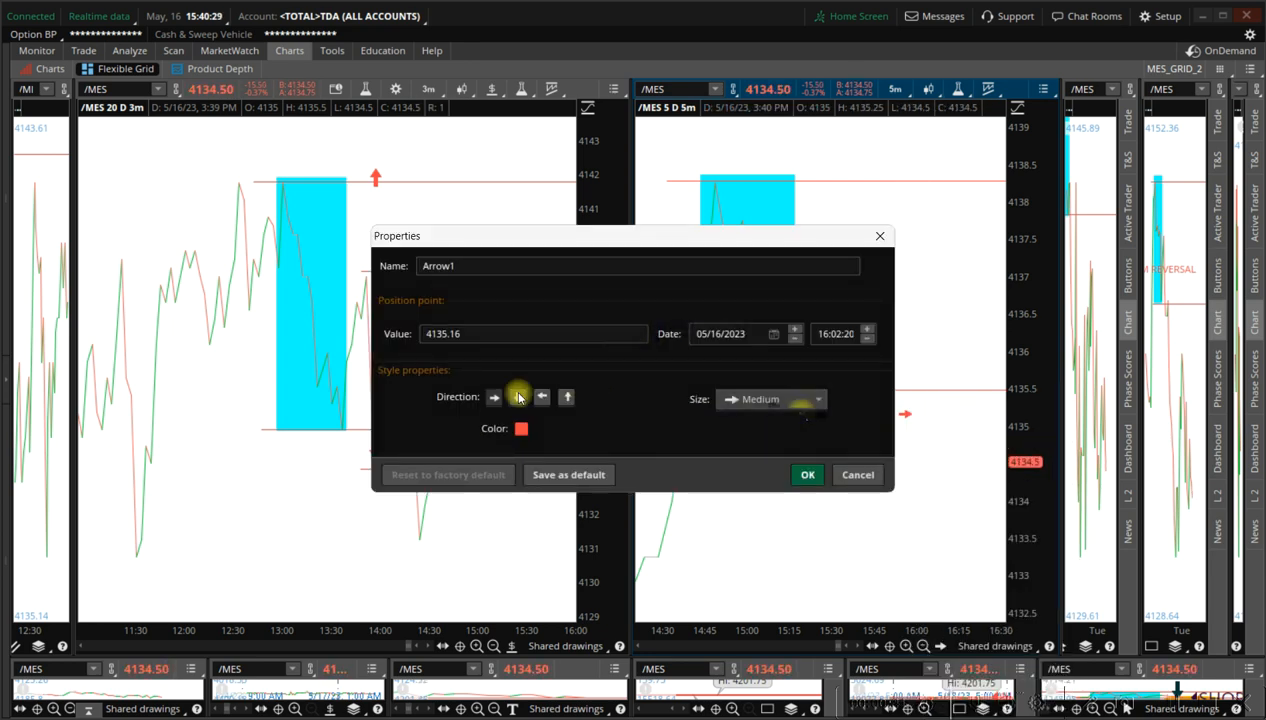
Confirm the first arrow as a medium red down arrow below support near 4135
click(770, 400)
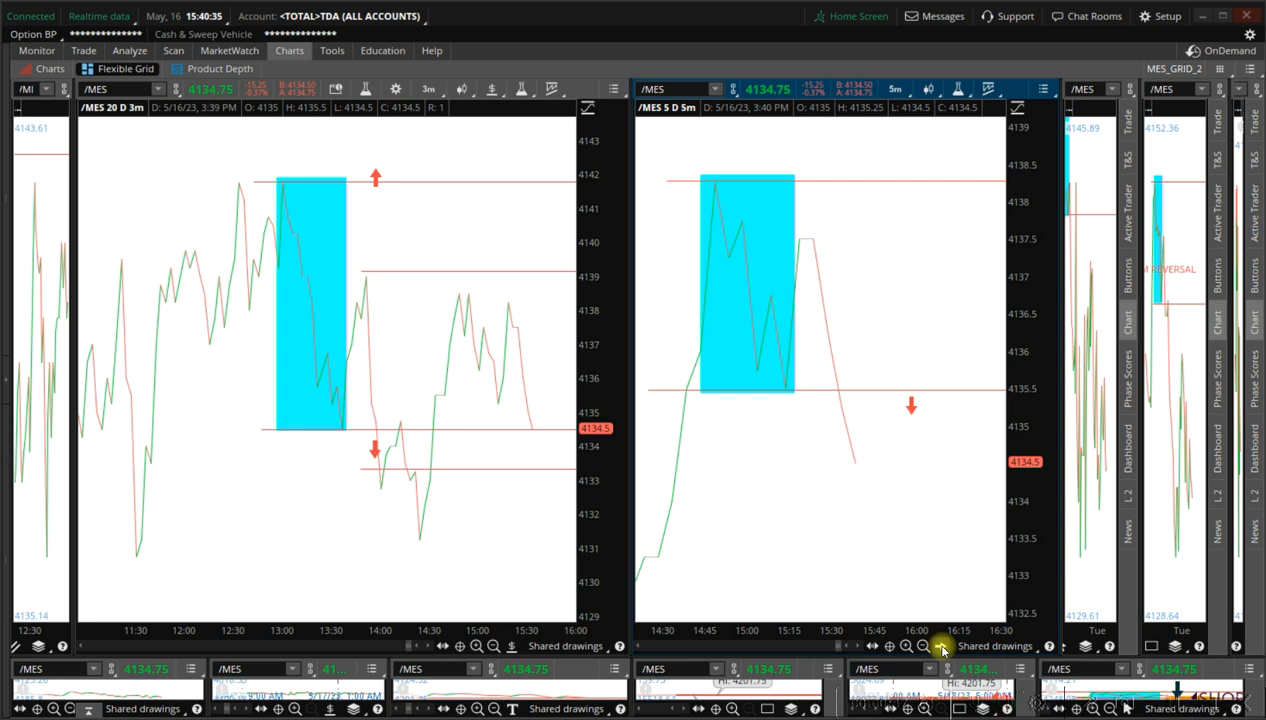
Place a second arrow near 4135.76, set it up, red and Extra Large, and apply
click(940, 646)
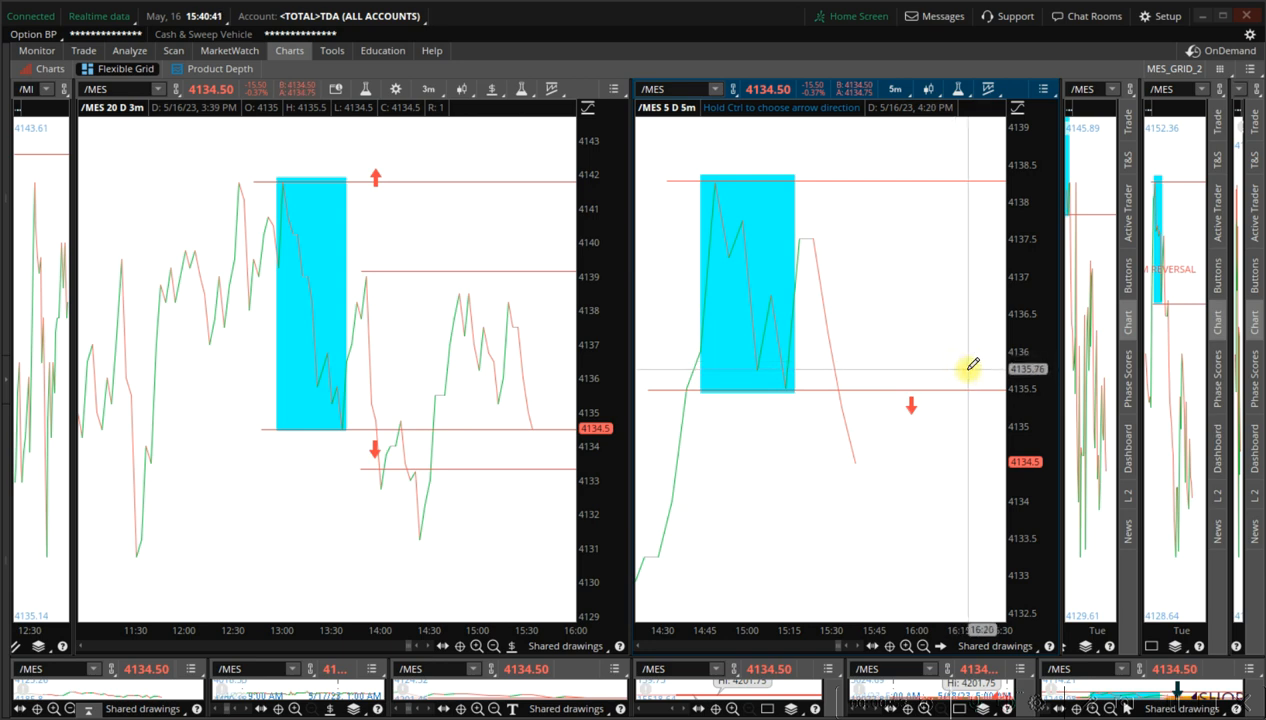
right_click(960, 368)
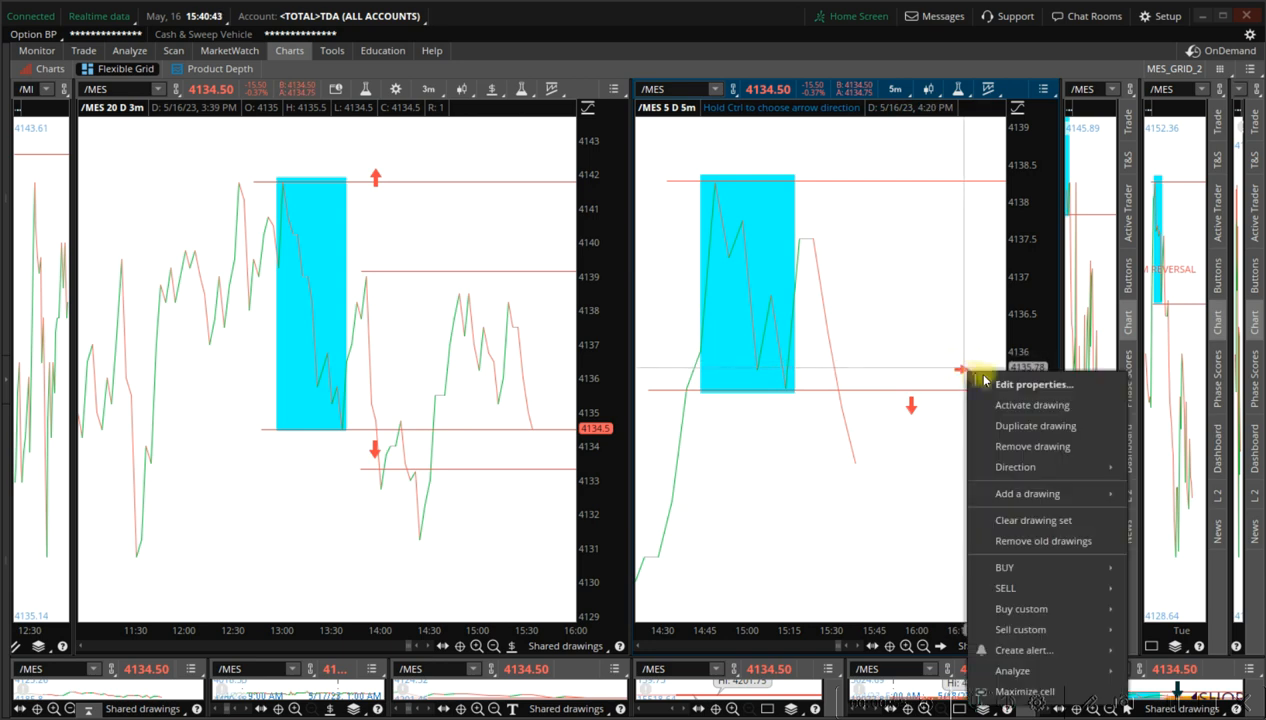
click(1034, 384)
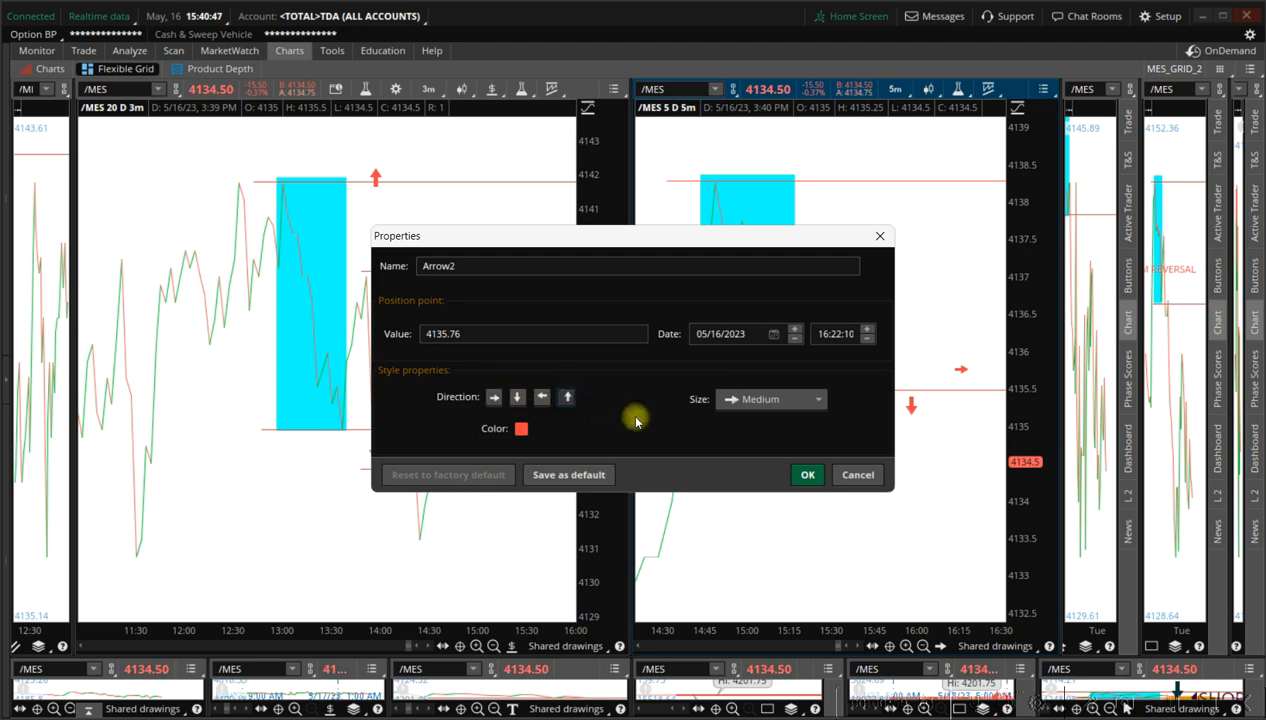
click(770, 400)
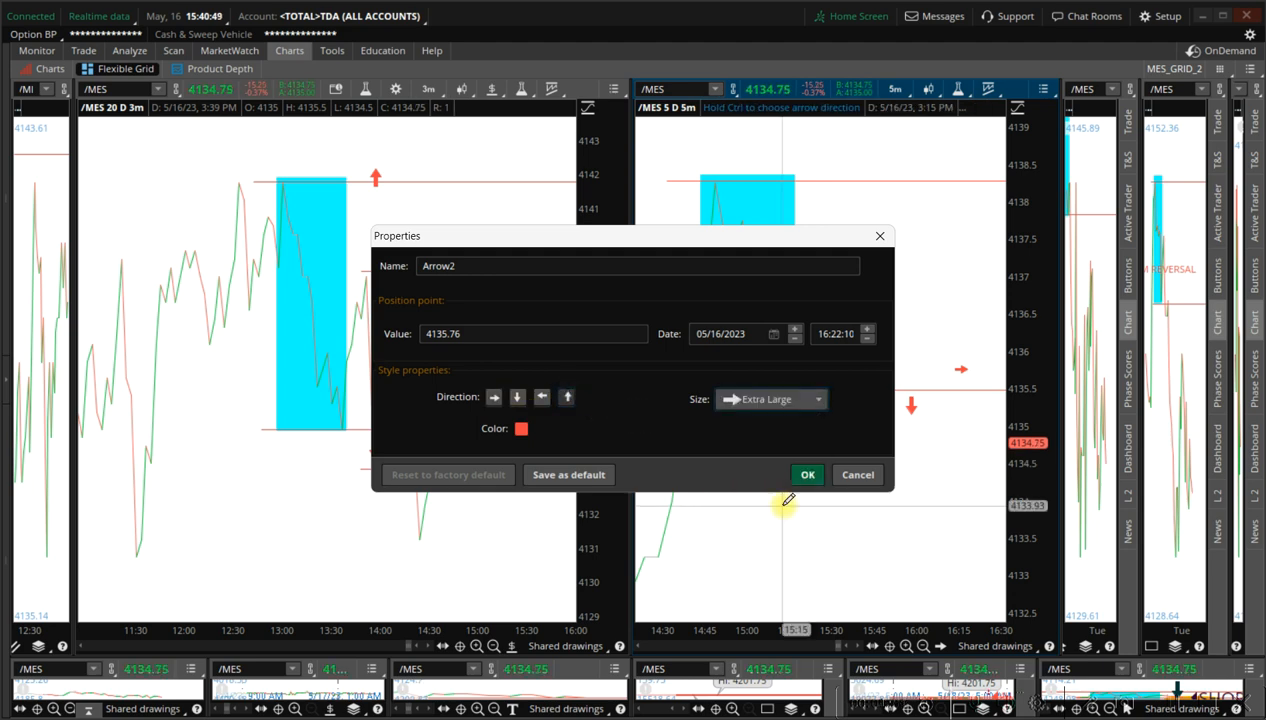
click(808, 474)
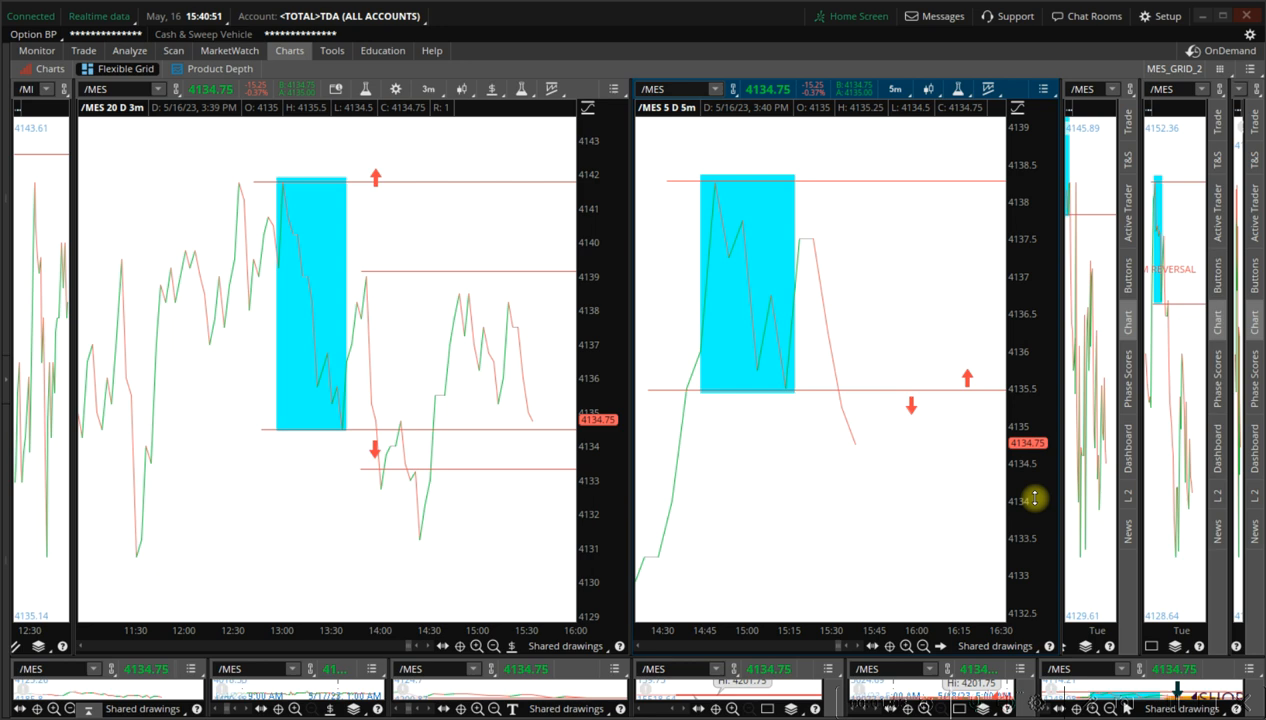